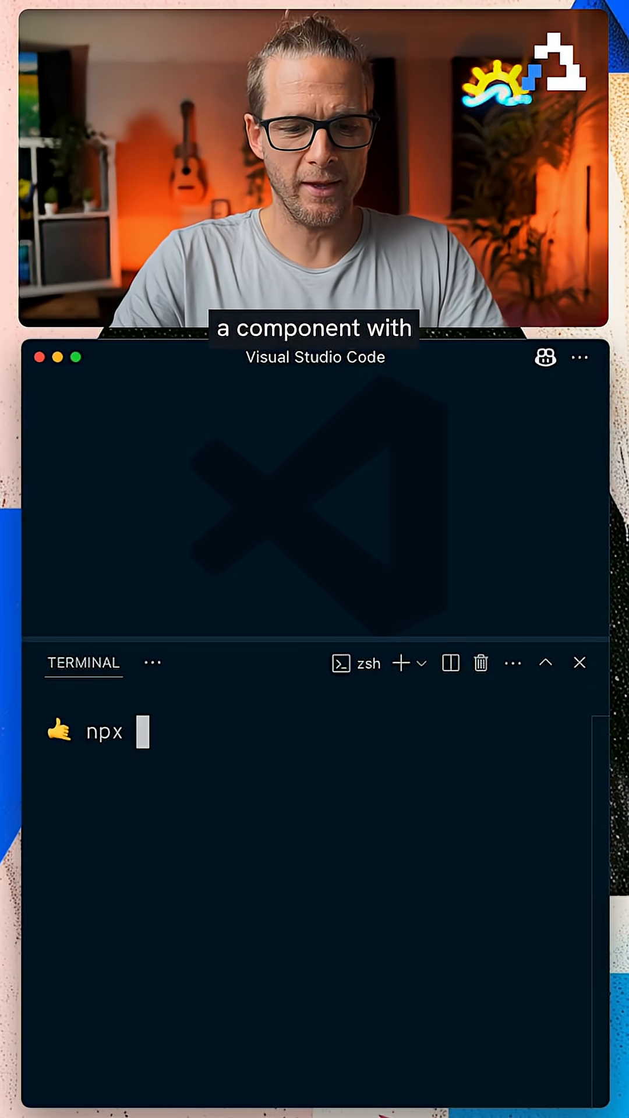
Step: Run npx shadcn@latest add and install the button component into src/components/ui
text(shadcn@lates)
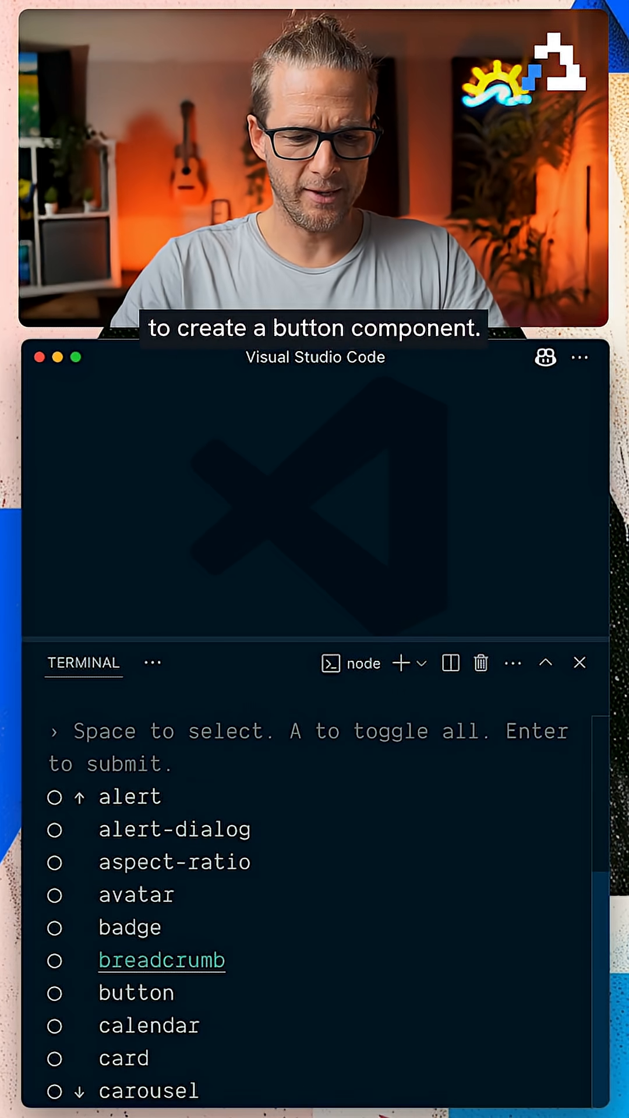
key(enter)
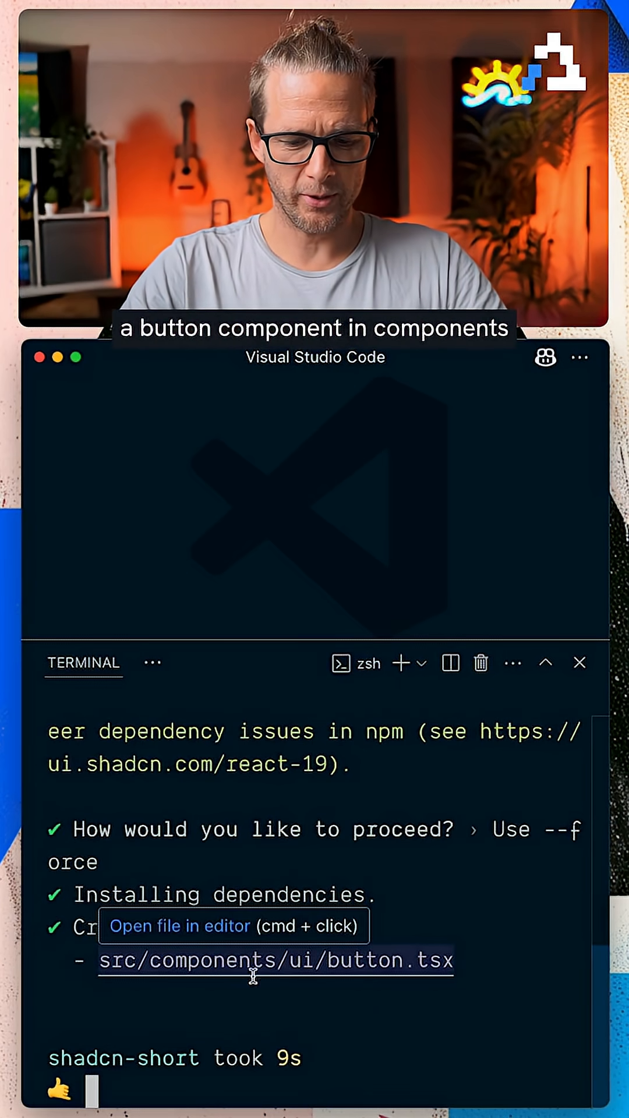
Step: Open button.tsx from the terminal output and read through its cva buttonVariants
click(275, 960)
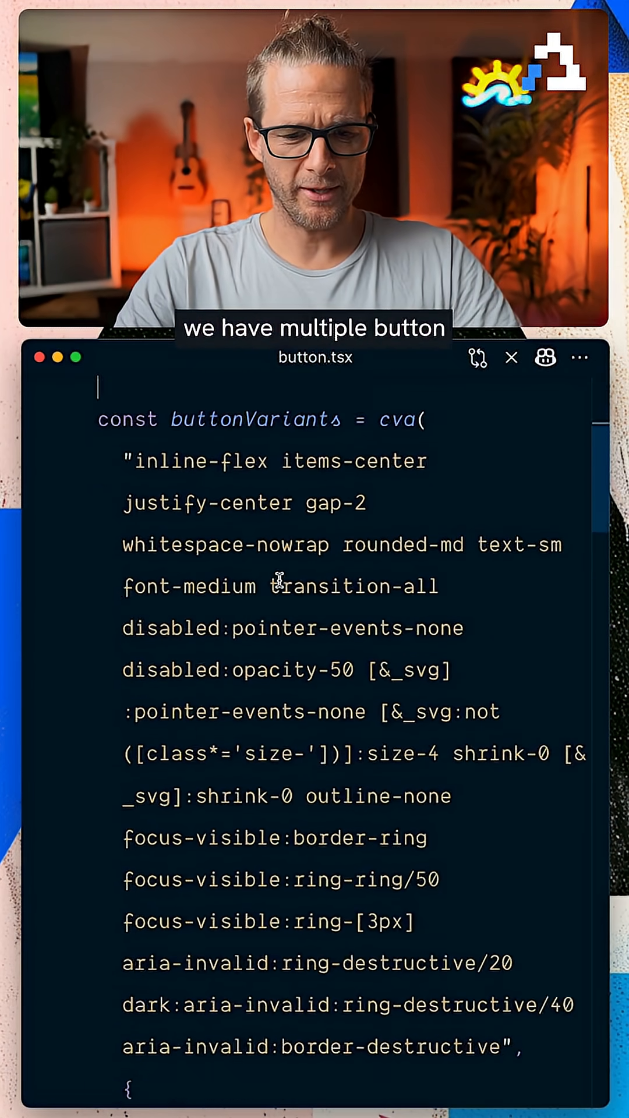
scroll(down, 3)
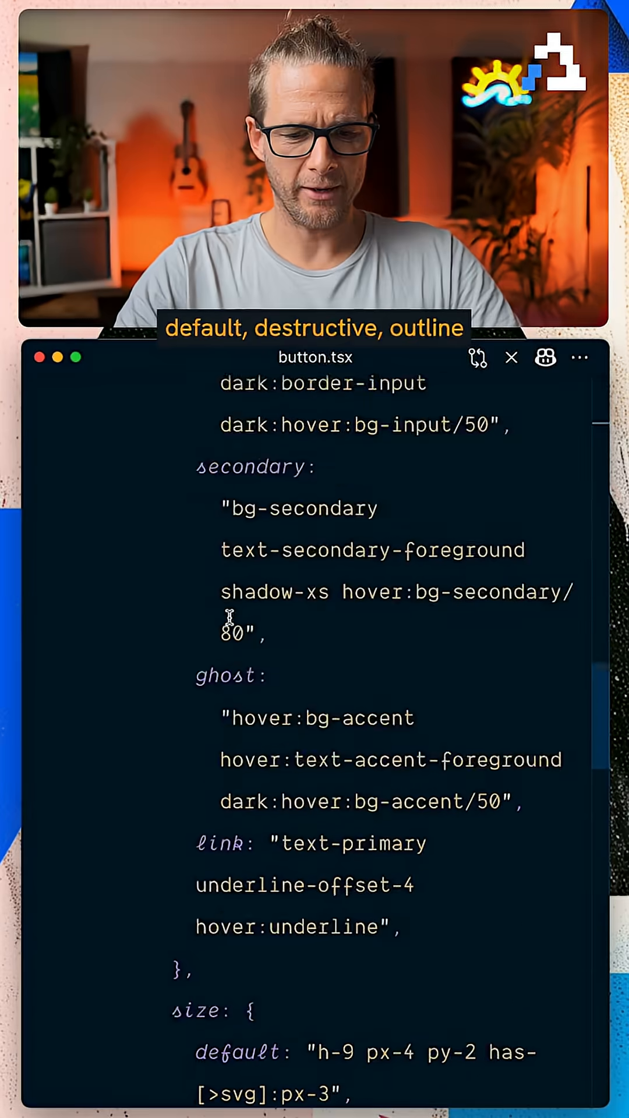
scroll(down, 3)
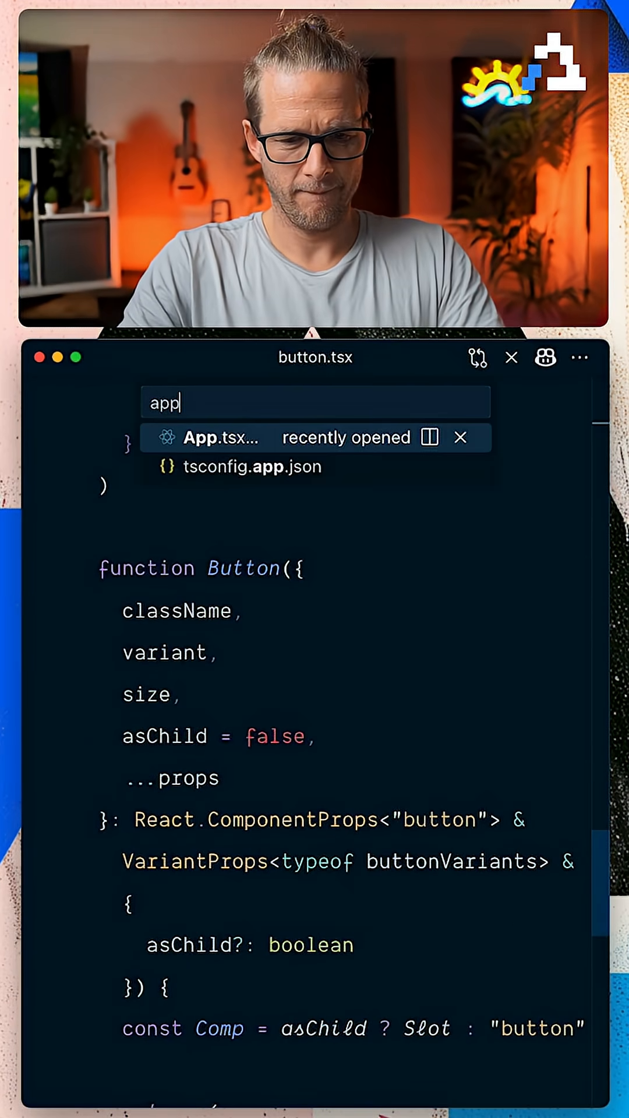
Step: In App.tsx render Button elements for default, destructive, outline, secondary and ghost with auto-import
click(213, 438)
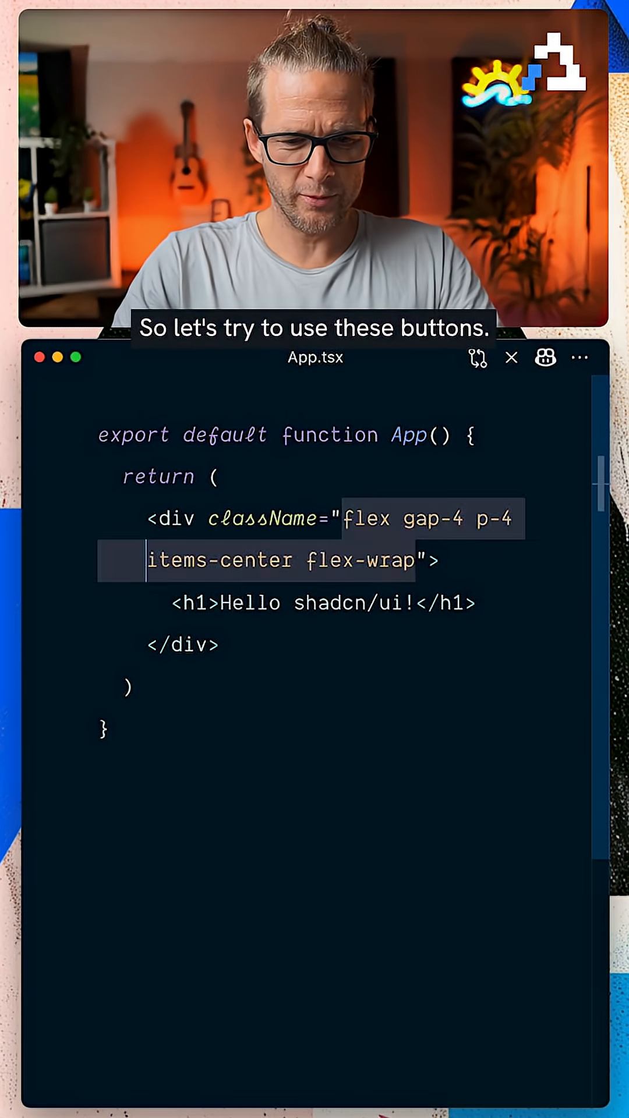
text(<B)
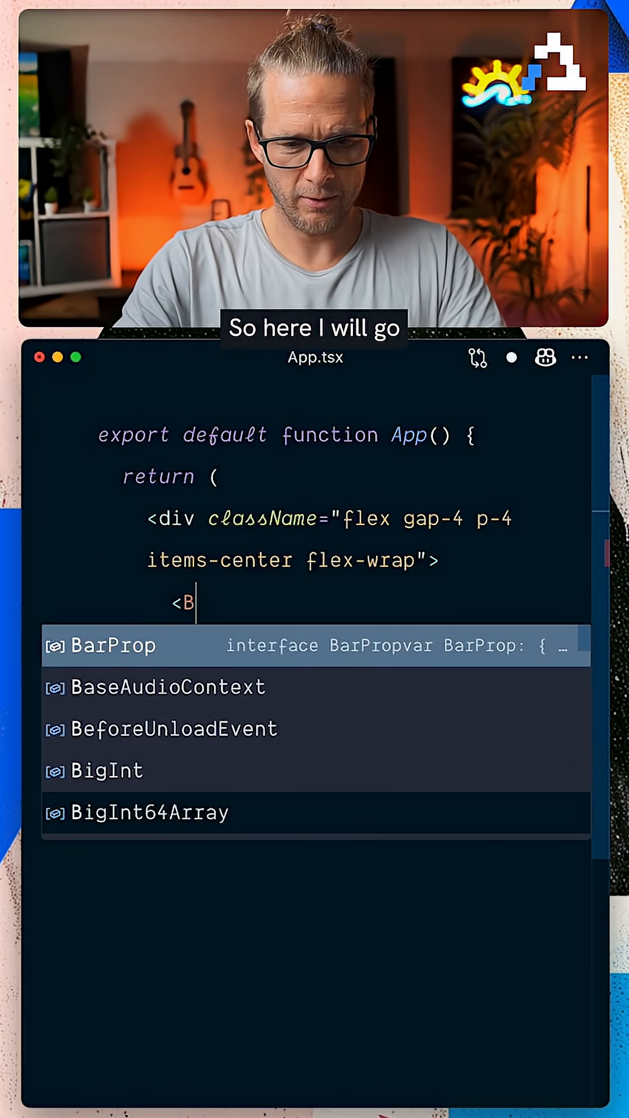
text(utton variant="default">Default</Button>)
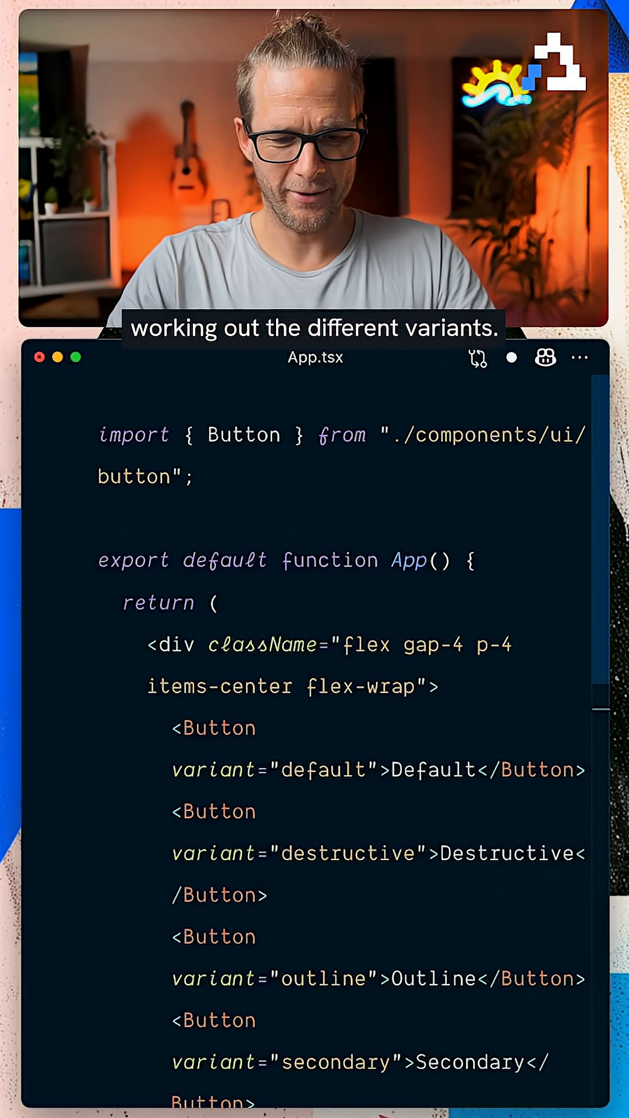
scroll(down, 3)
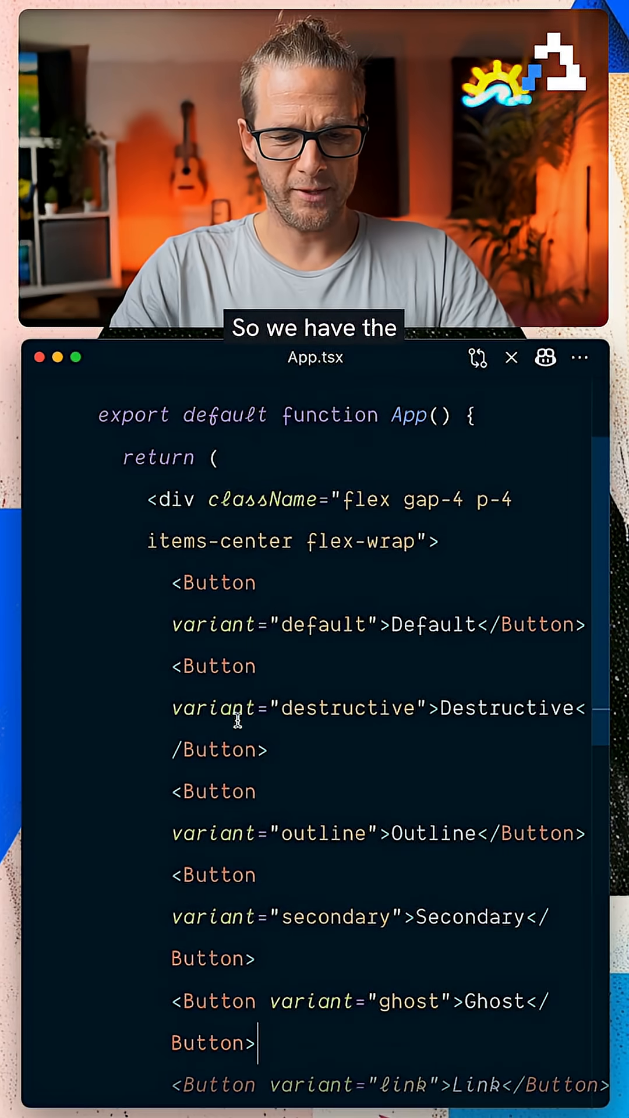
scroll(down, 3)
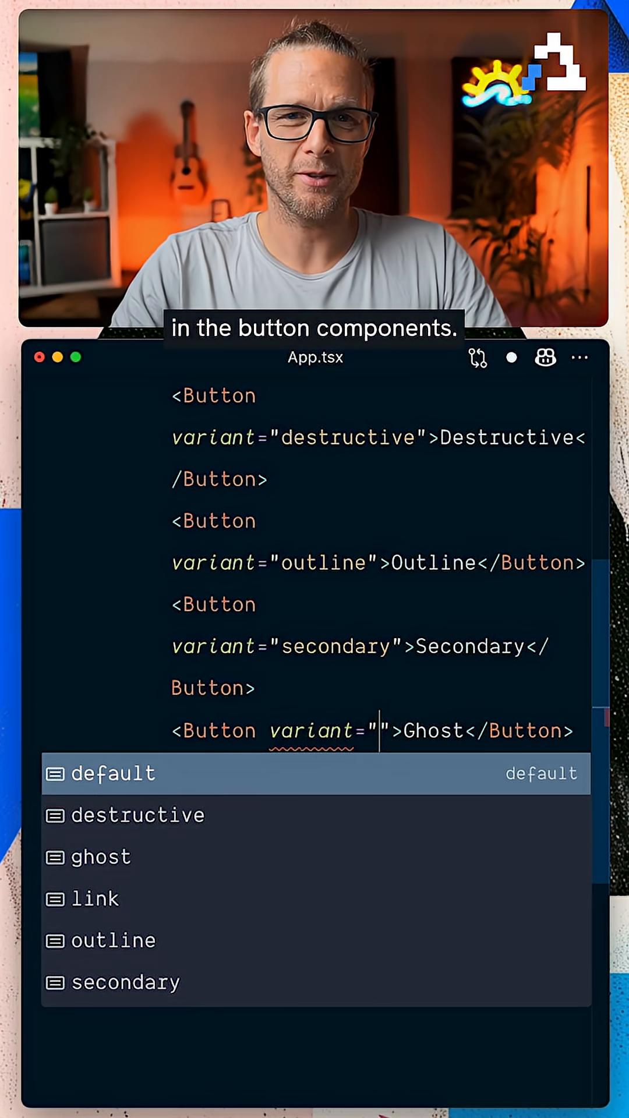
click(103, 857)
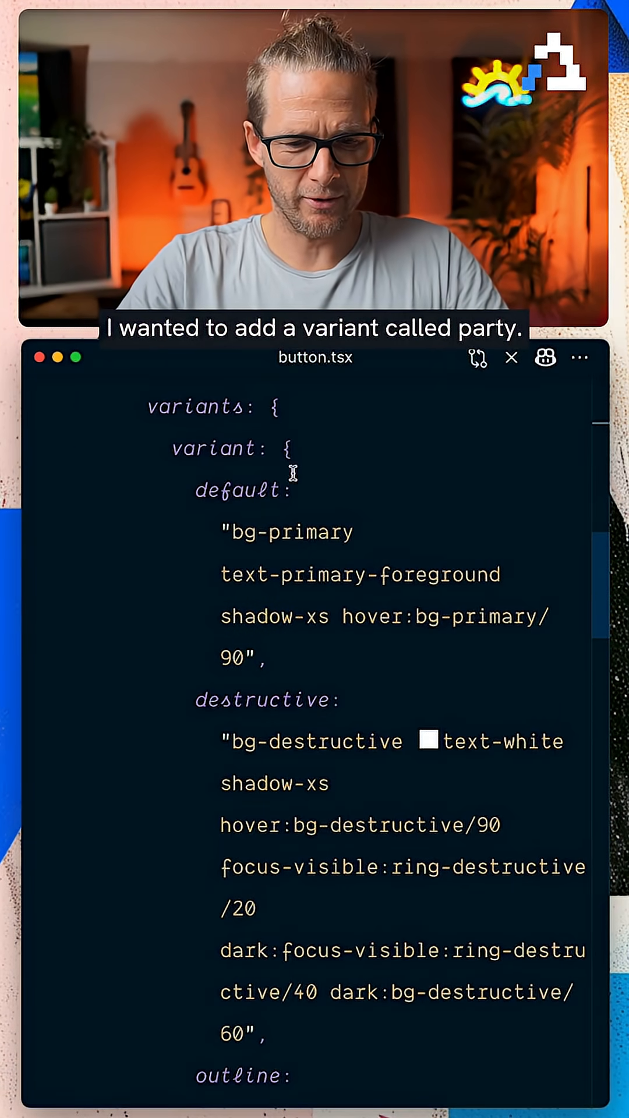
Step: Add party: 'bg-gradient-to-tr from-pink-600 via-purple-600 to-cyan-500 text-white' to the variants
scroll(down, 3)
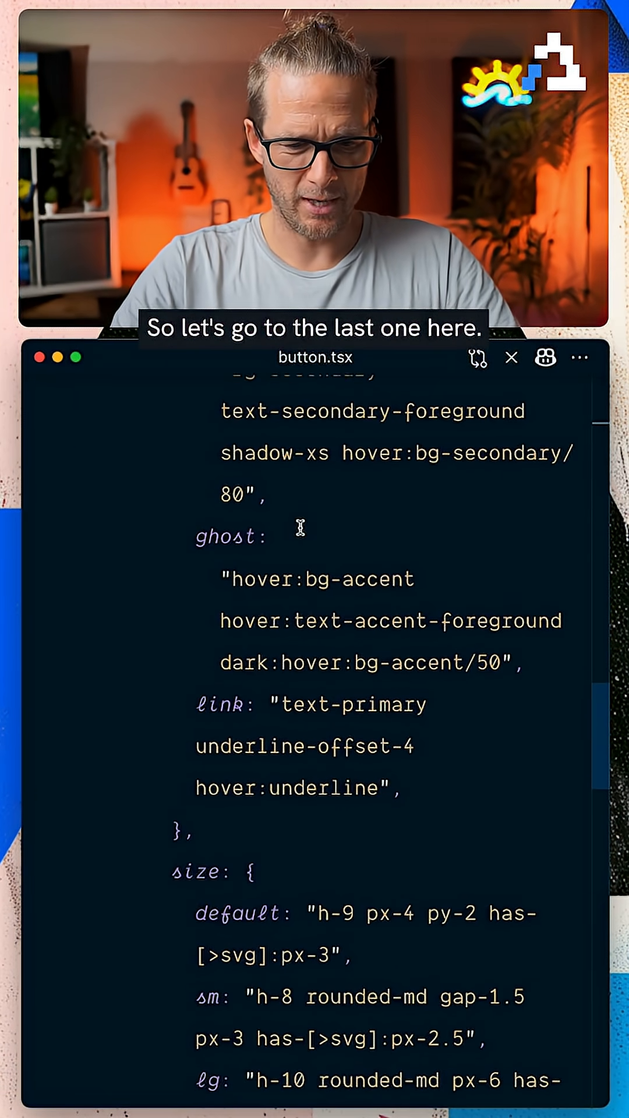
key(Enter)
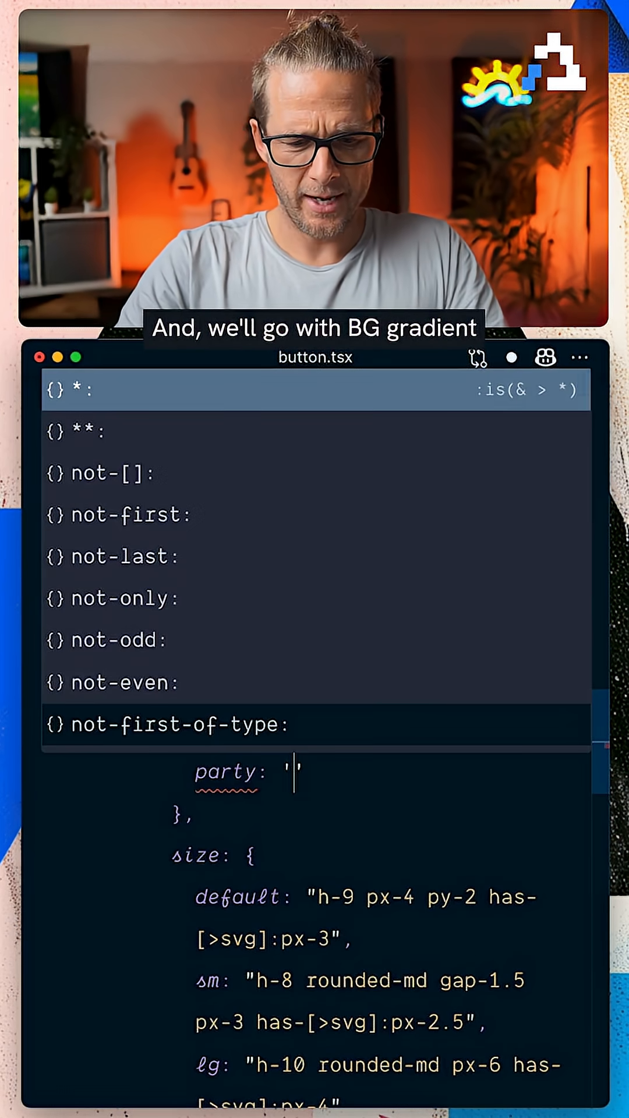
text(bg-g)
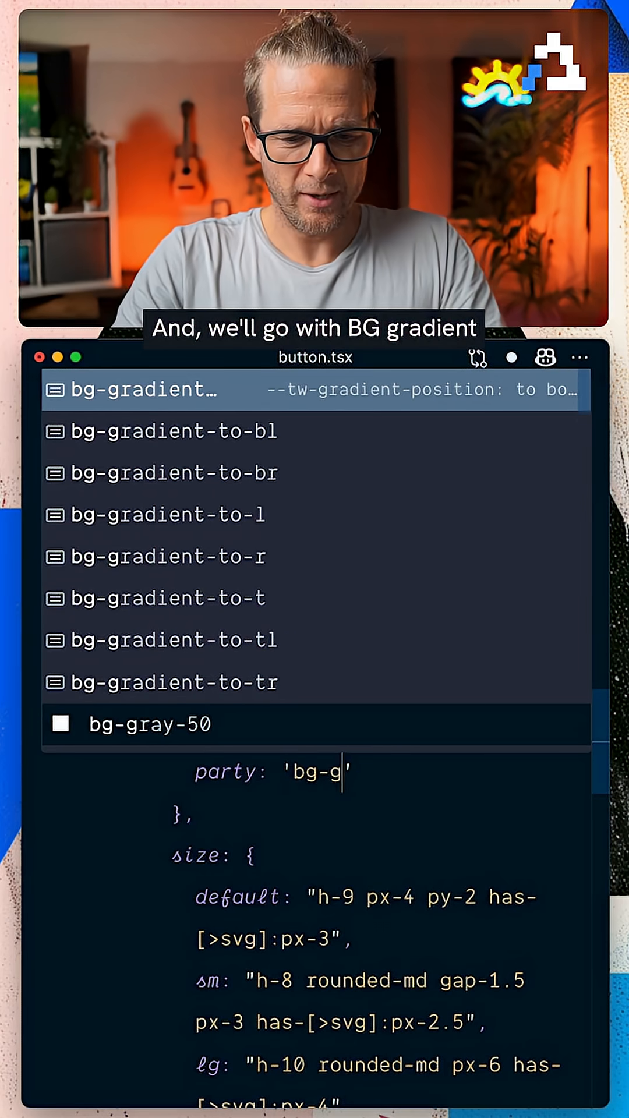
text(radient-to-tr from-)
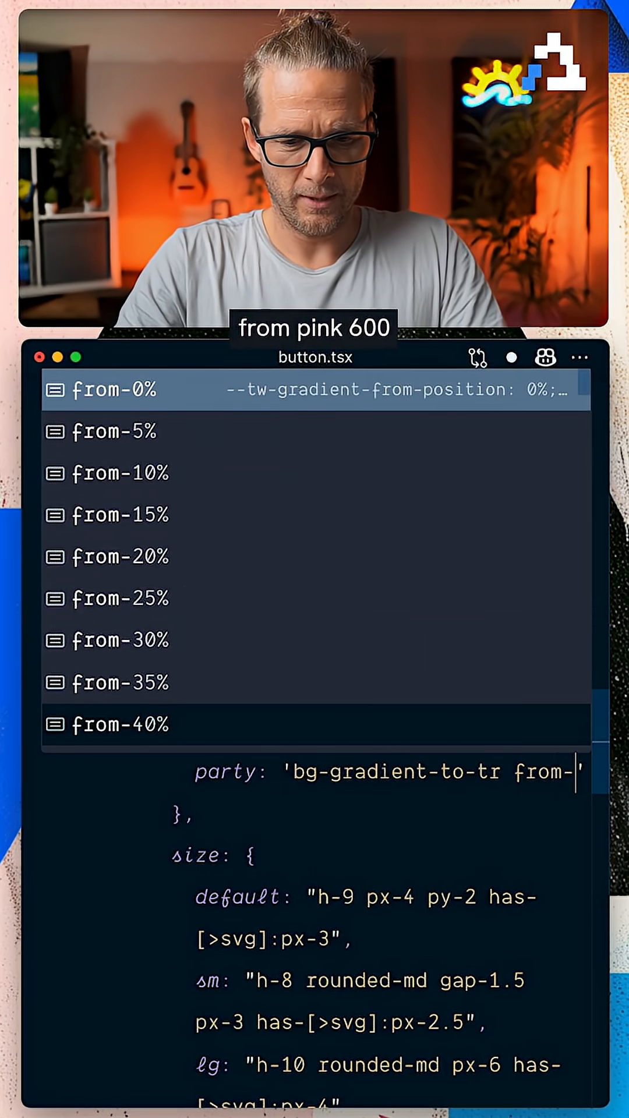
text(pink-600 via-')
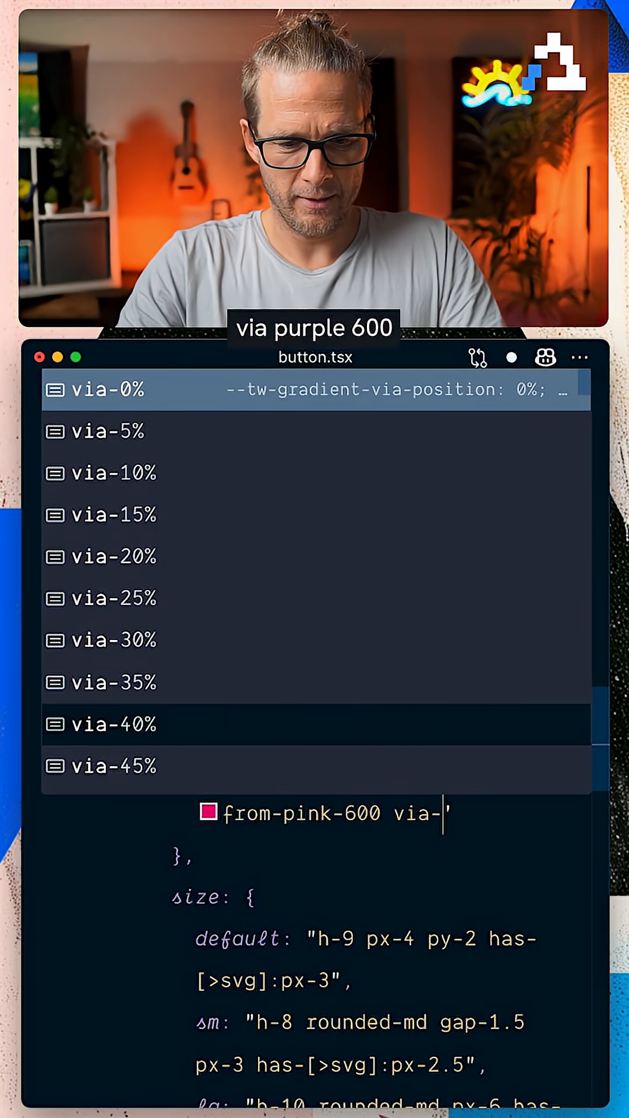
text(purple)
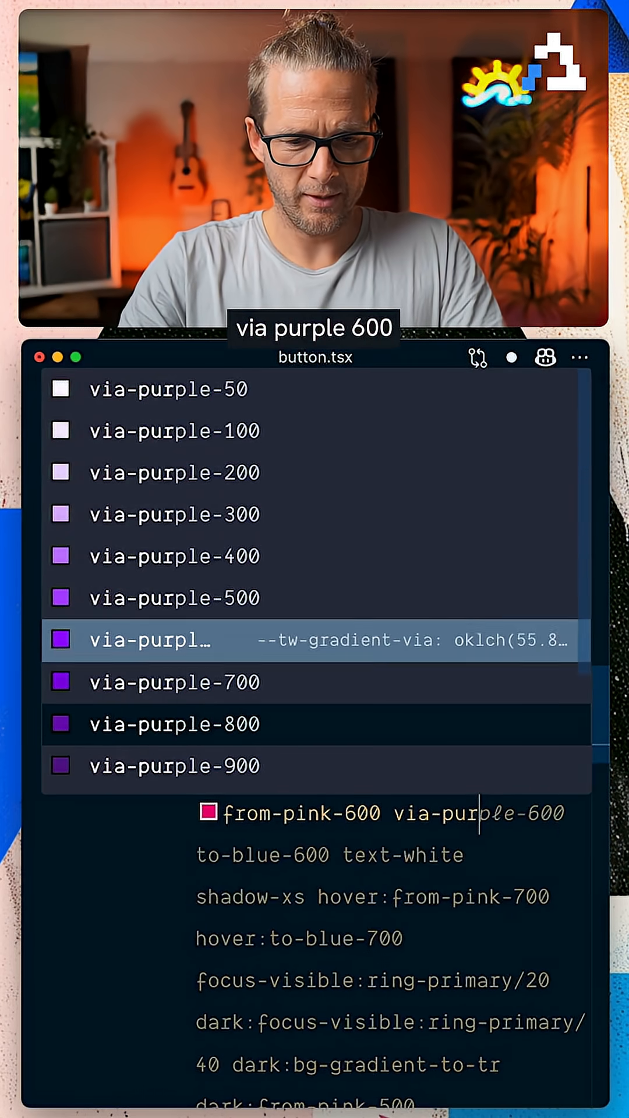
text(to-cyan-500 ')
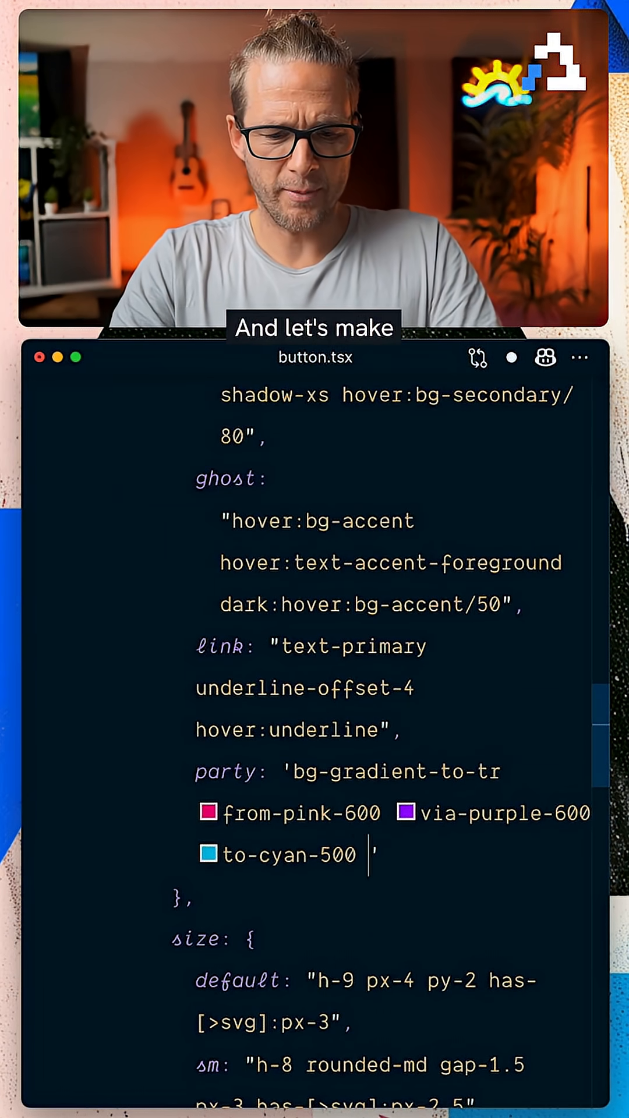
text(text-white)
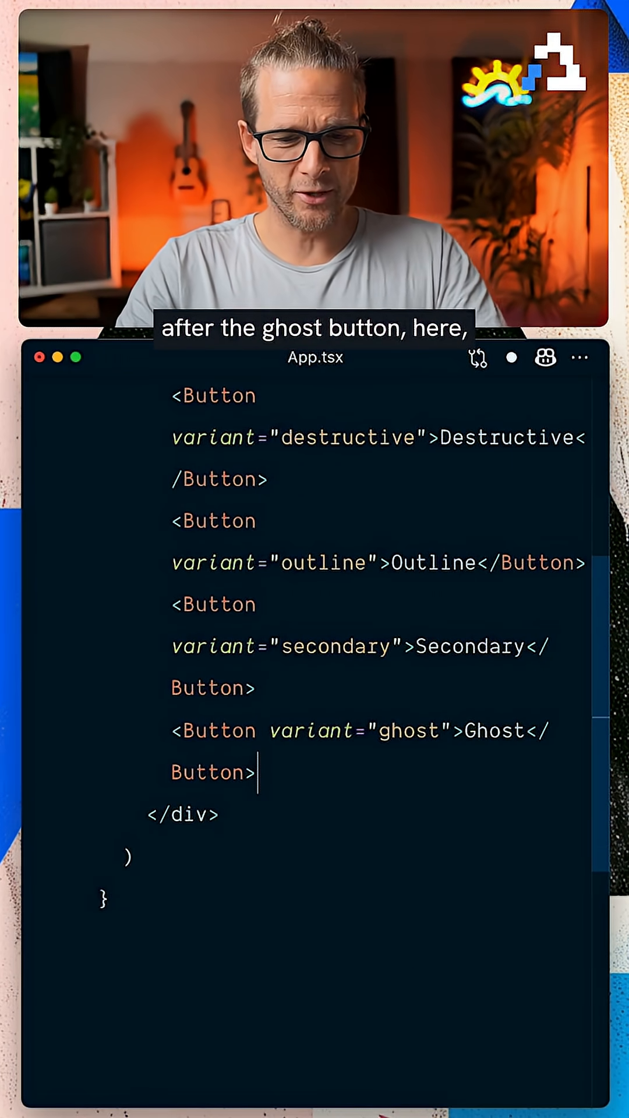
Step: Add <Button variant="link">Link</Button> after the Ghost button in App.tsx
text(<Button variant="link">Link</Button>)
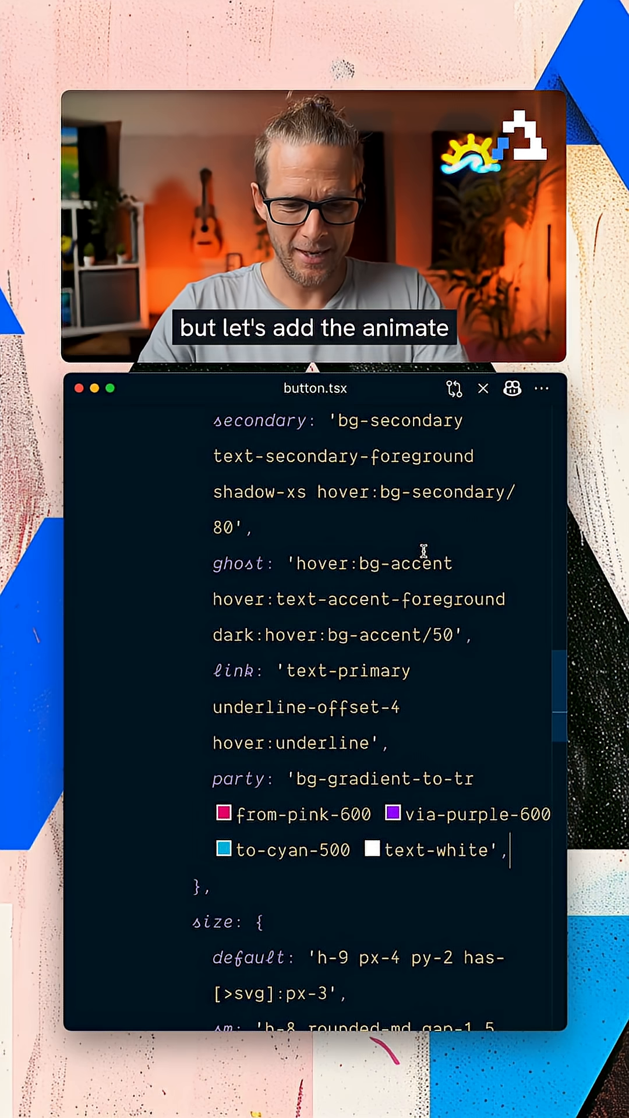
Step: Append animate-bounce and rotate-6 to the party variant's class string
text(animate-bounce)
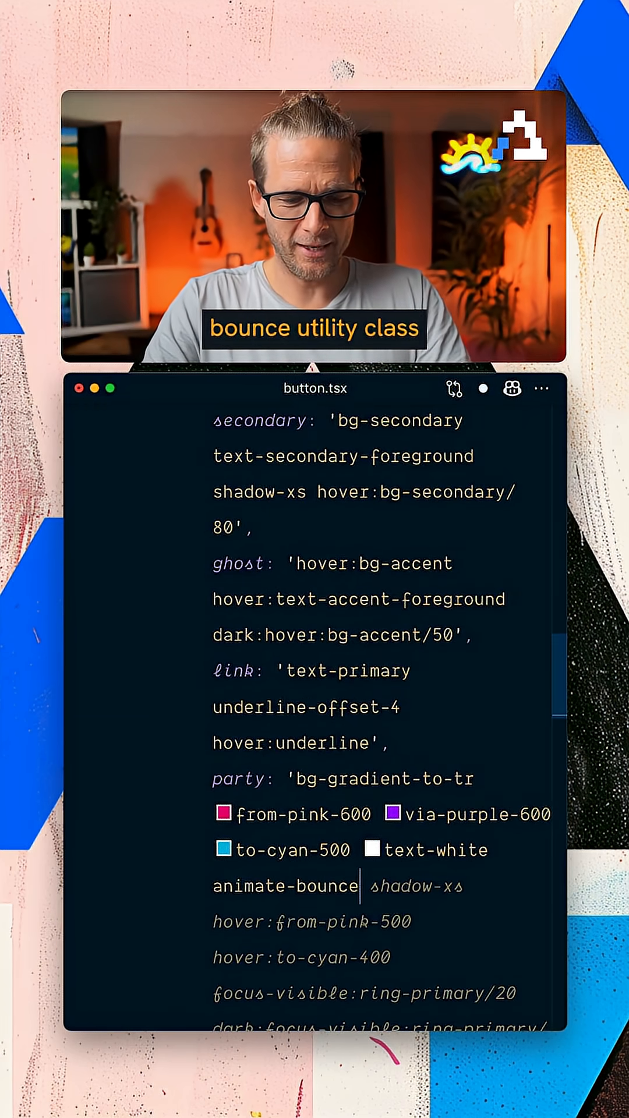
text(ro',)
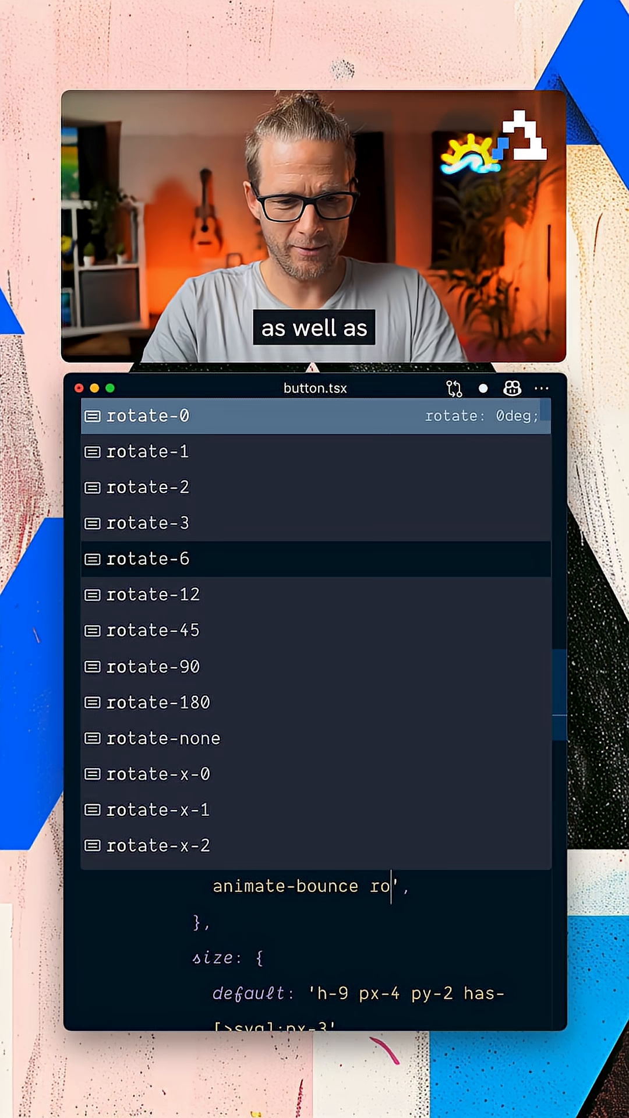
click(148, 558)
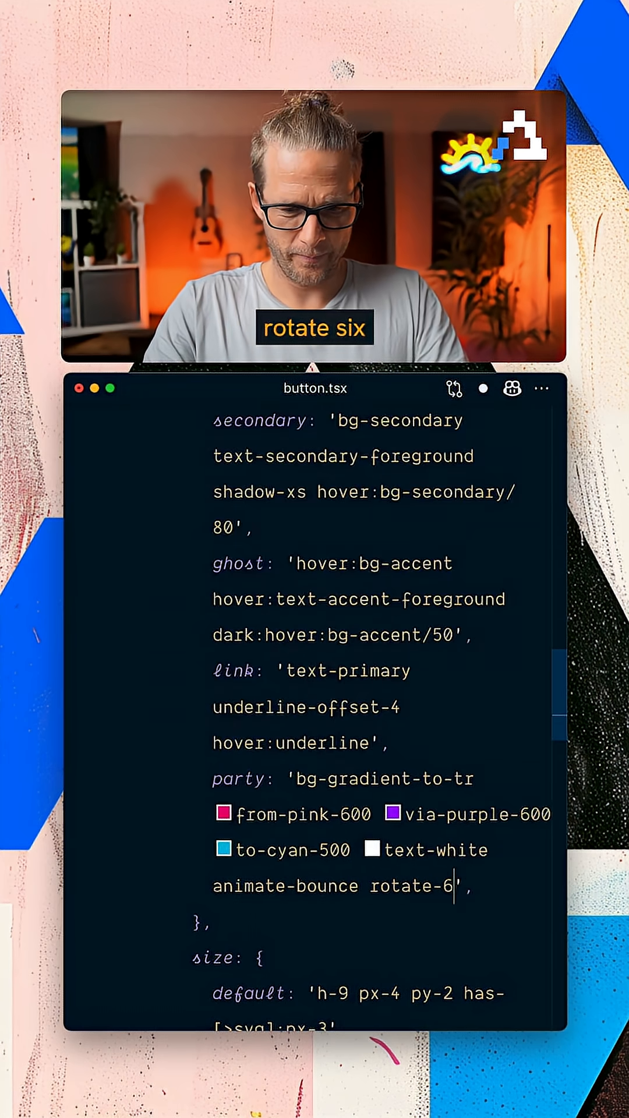